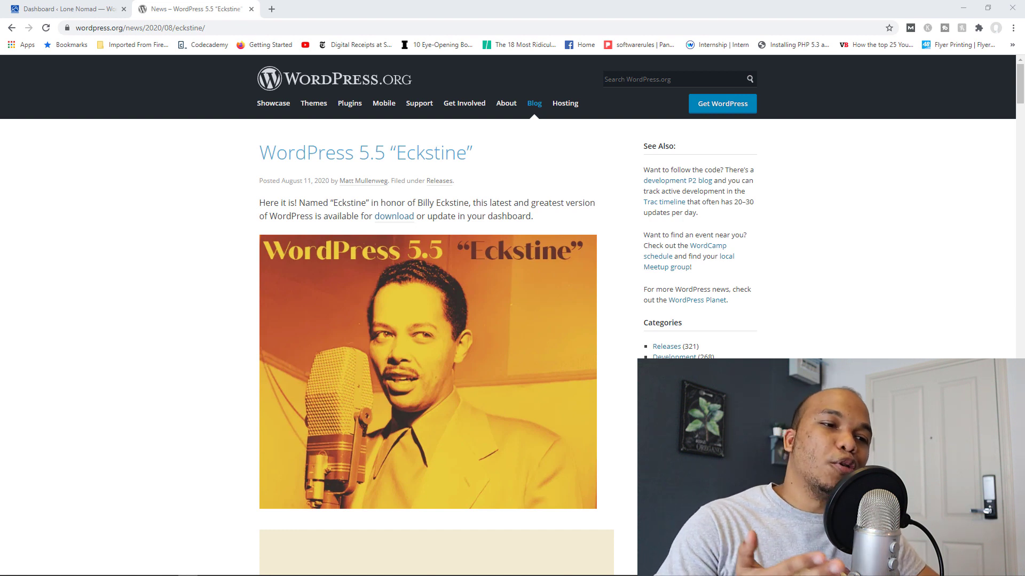
# - Scroll the Installed Plugins list to review its new Automatic Updates column
pyautogui.click(64, 9)
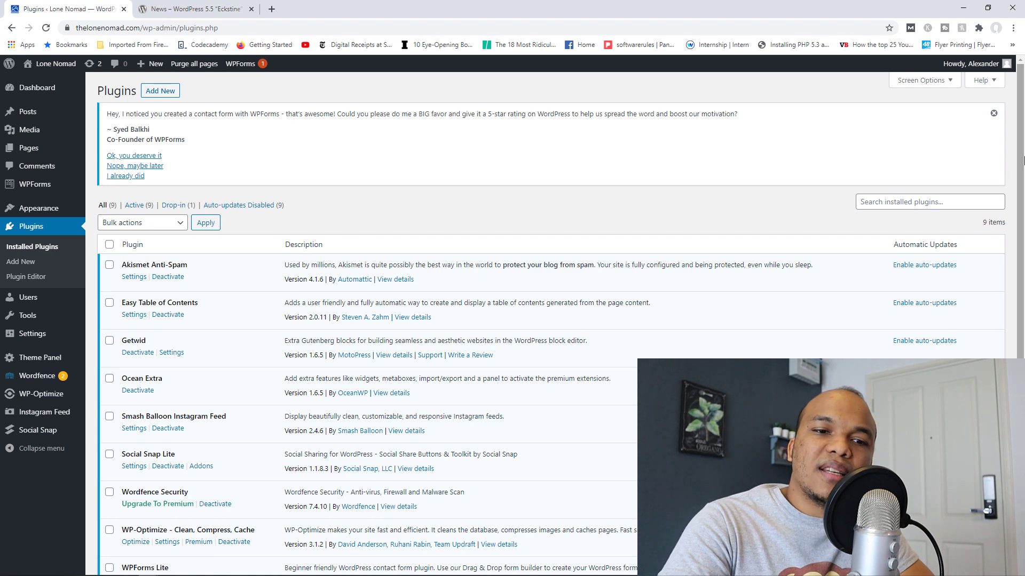
pyautogui.scroll(-3)
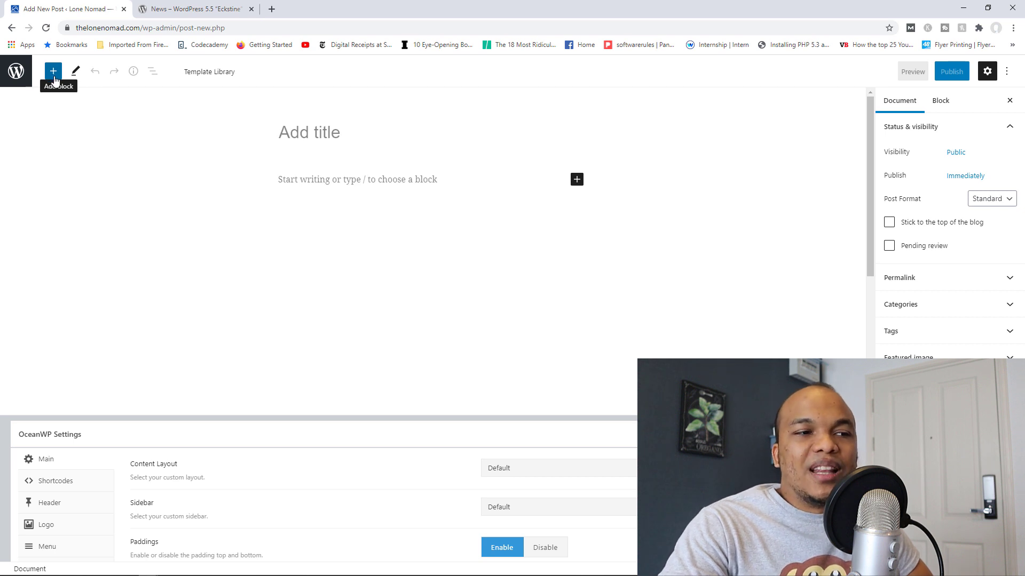
# - Insert the three-column Chapter pattern with Don Quixote descriptions and Chapter buttons
pyautogui.click(52, 71)
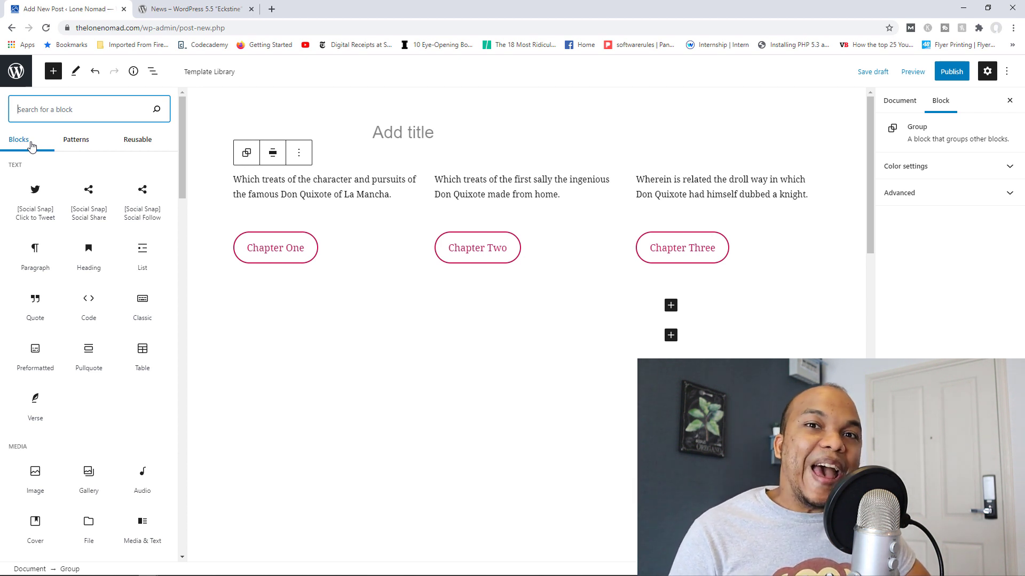
# - Search the block inserter for 'slider' blocks
pyautogui.write('slider')
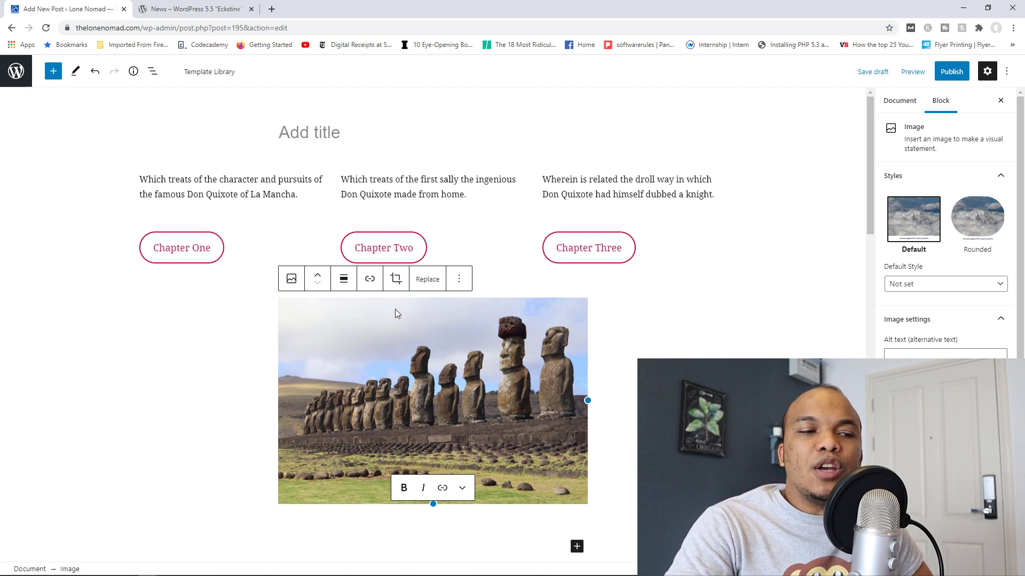
# - Crop the moai image by zooming to about 202, then return to the WordPress 5.5 article
pyautogui.click(396, 278)
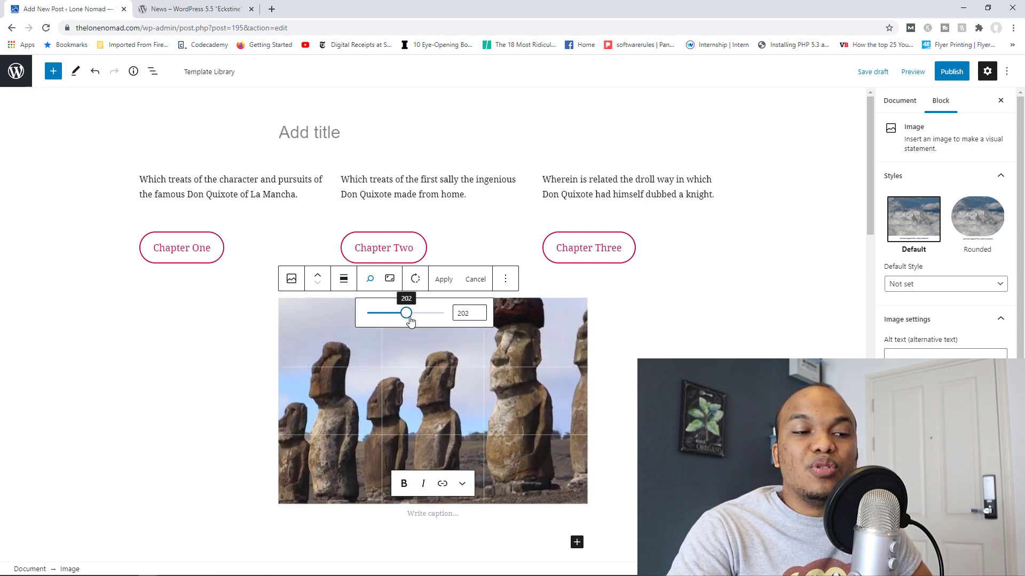
pyautogui.click(415, 278)
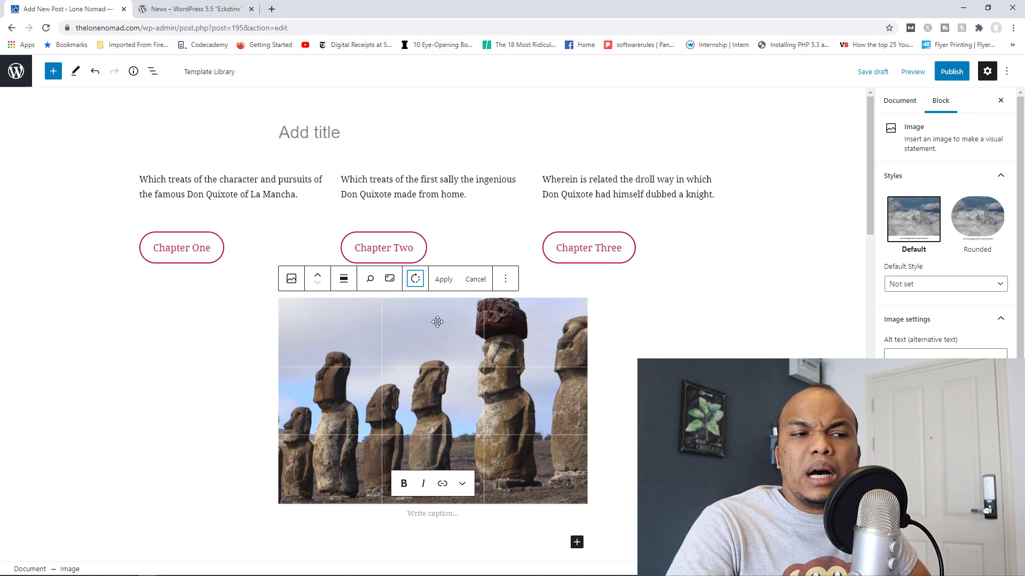
pyautogui.click(200, 8)
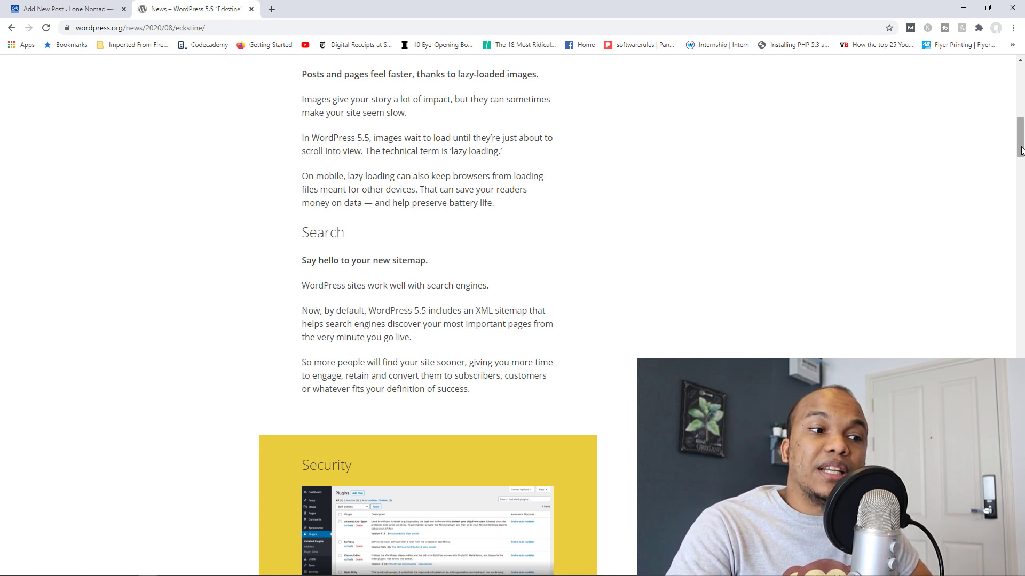